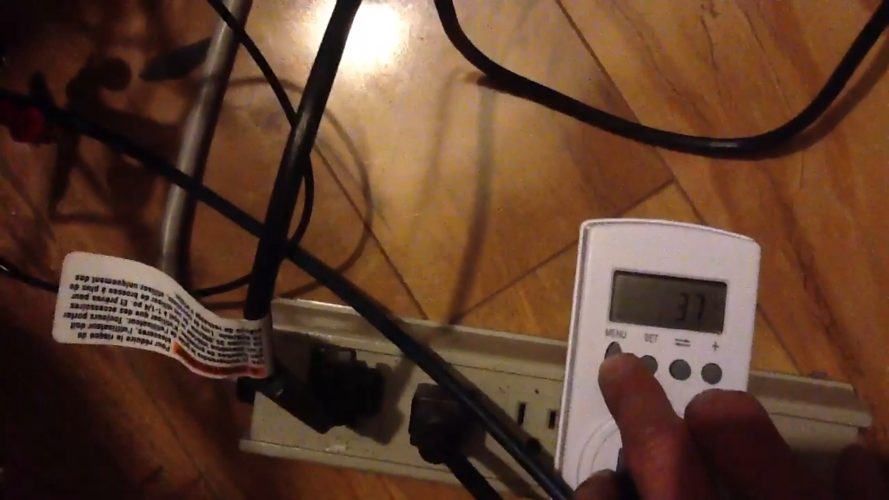
Advance the plug-in meter display to its next reading, showing about 120 volts.
click(610, 364)
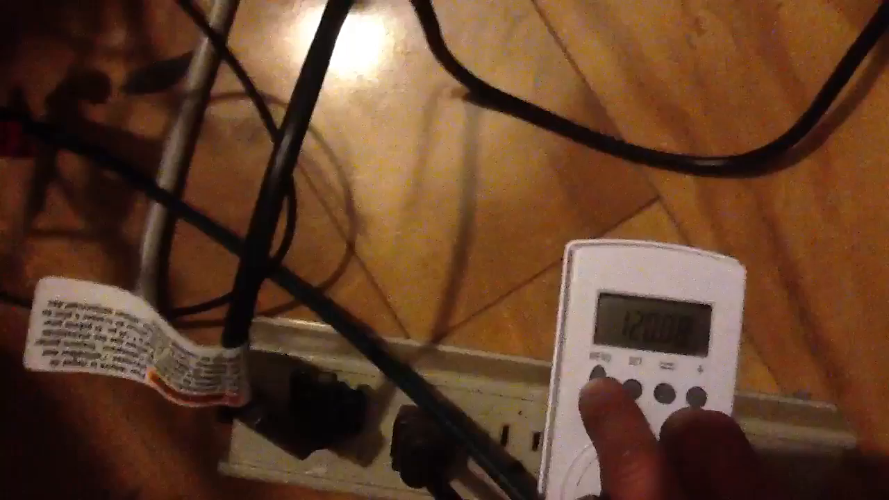